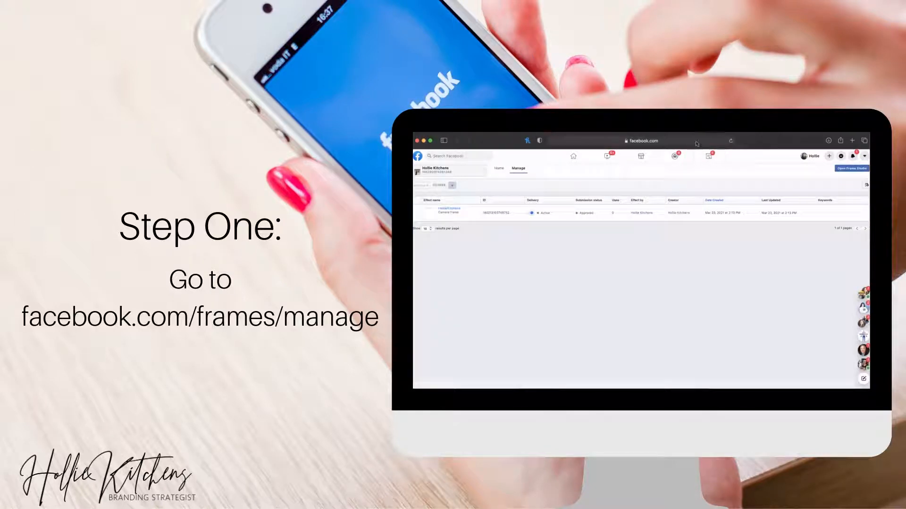
Begin a new Facebook Camera frame and bring the LEGEND logo onto the canvas.
click(640, 141)
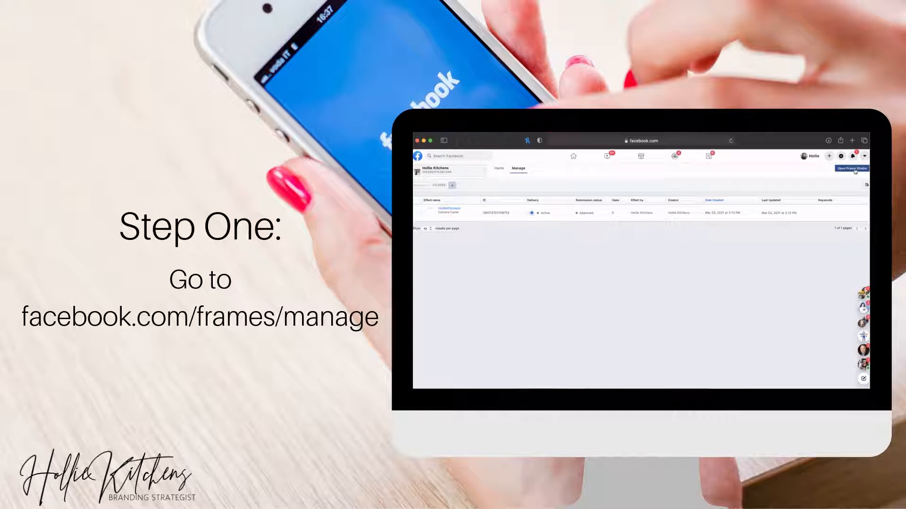
click(849, 167)
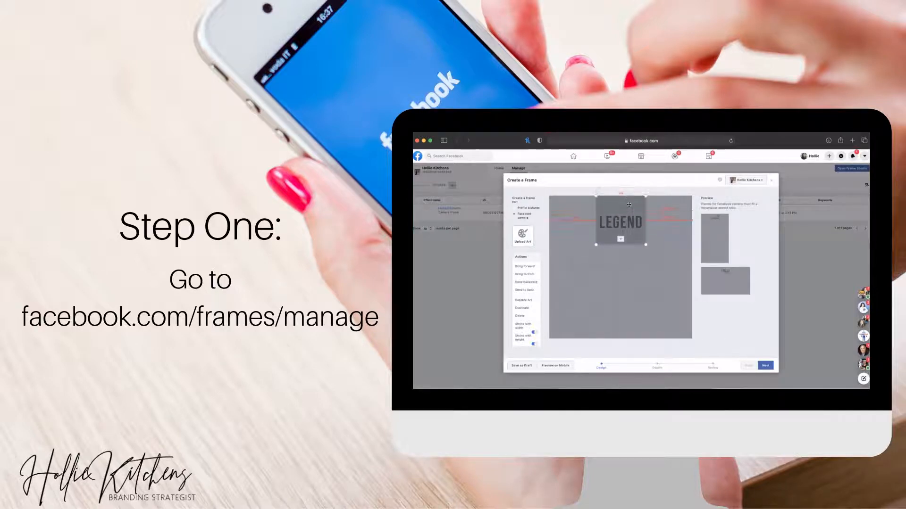
Move the LEGEND logo to the bottom-right corner of the camera frame.
click(549, 366)
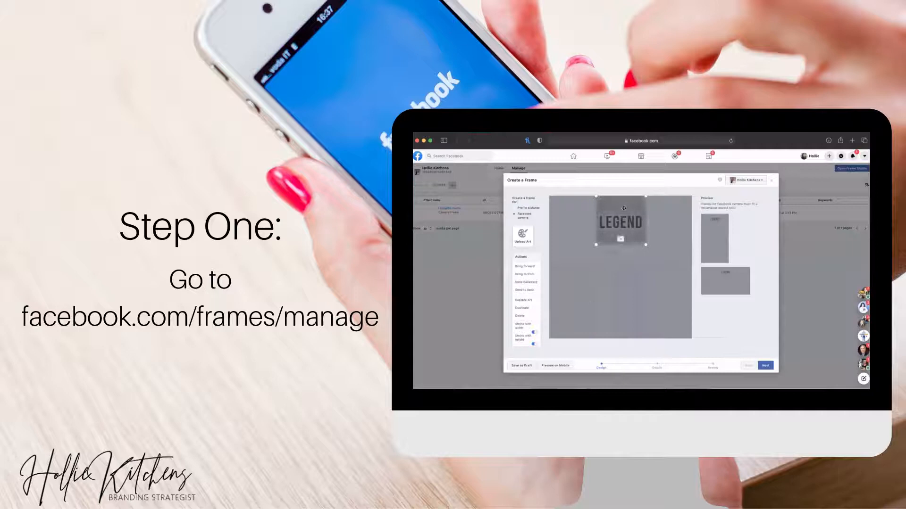
drag(622, 222, 667, 326)
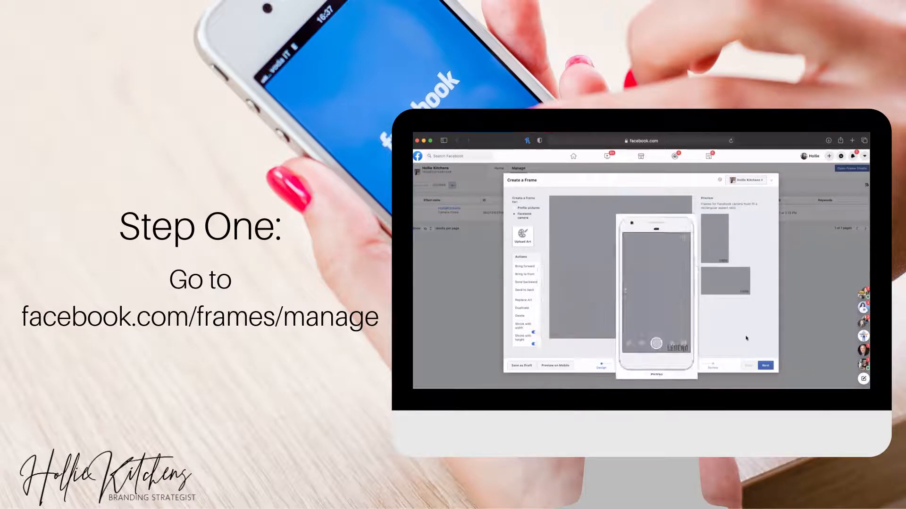
Keep the frame available anywhere and add the keyword 'unleash your inner legend'.
click(764, 365)
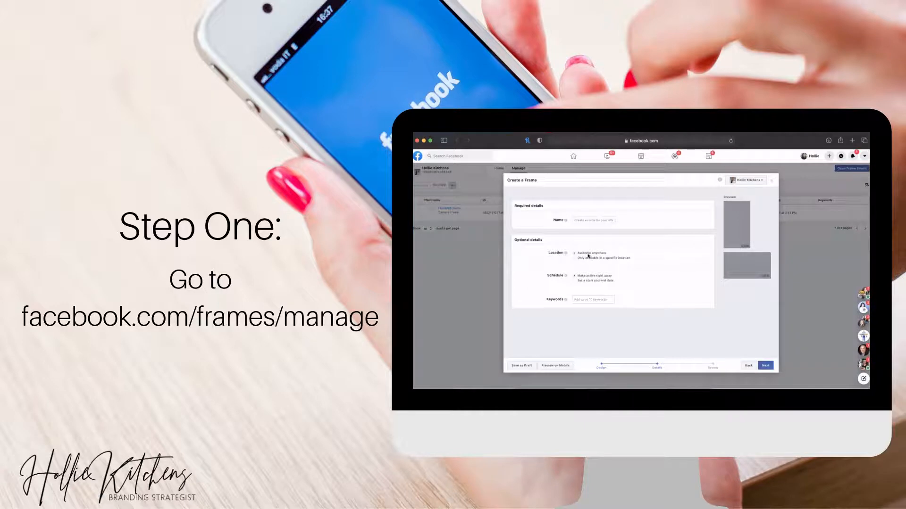
click(574, 258)
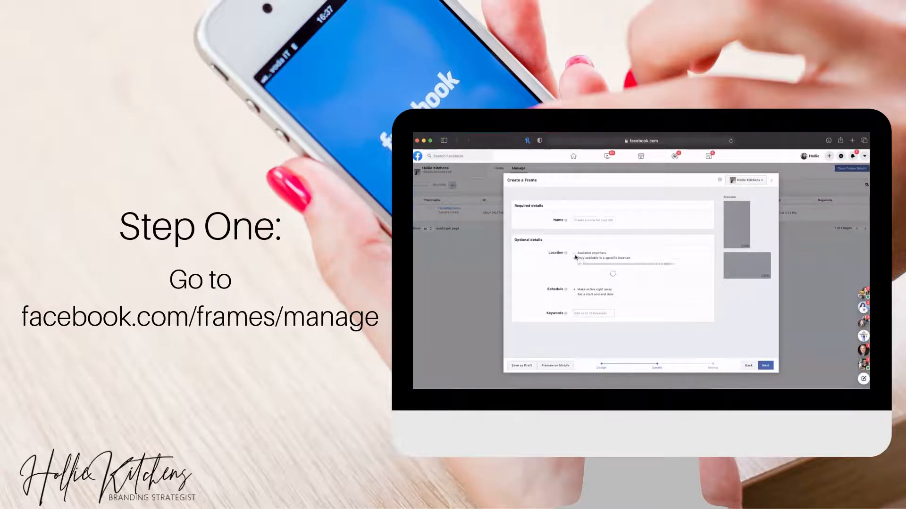
click(573, 258)
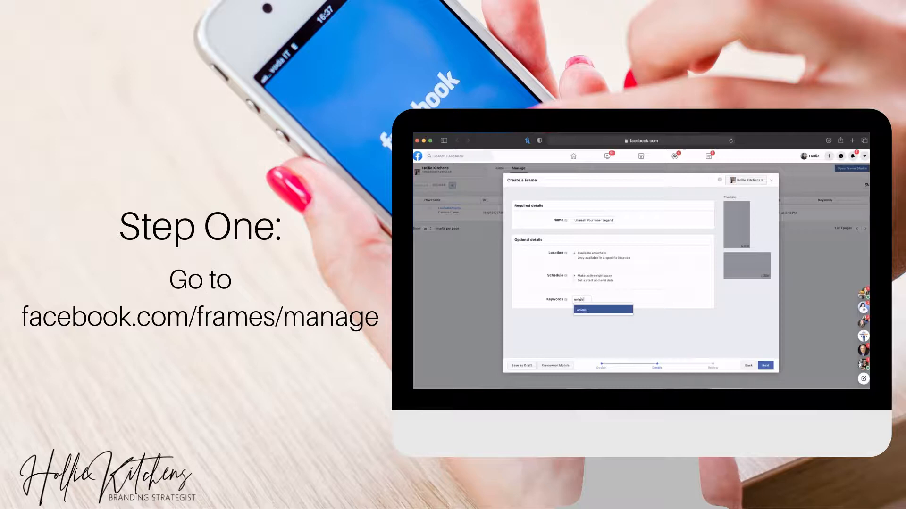
text(unleash your inner legend)
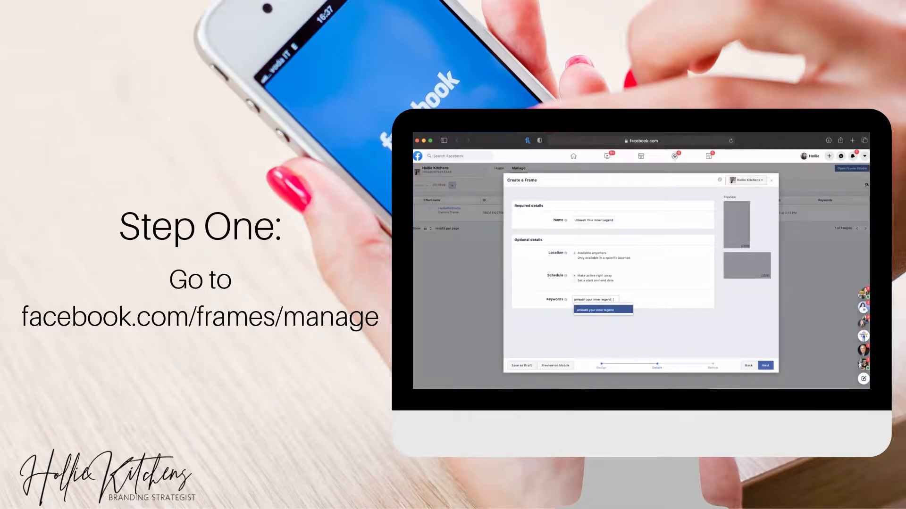
click(603, 310)
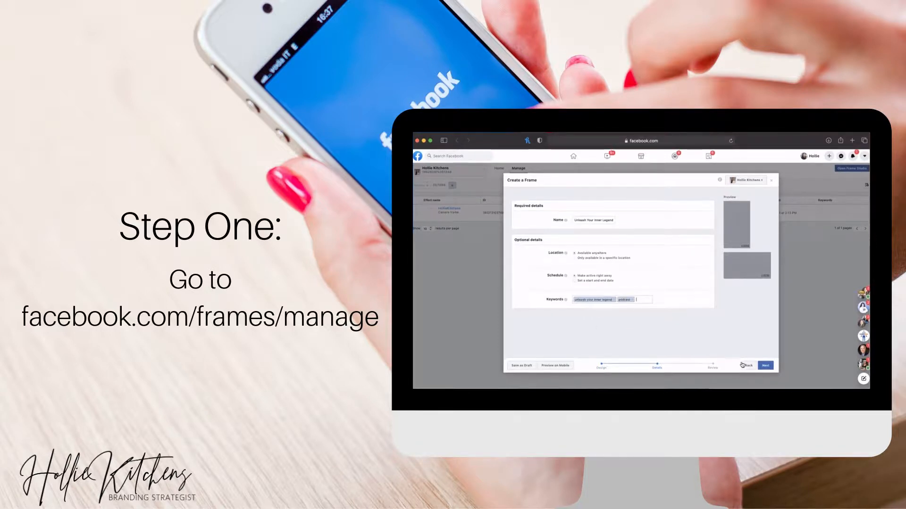
Review the finished frame and confirm publishing it.
click(765, 365)
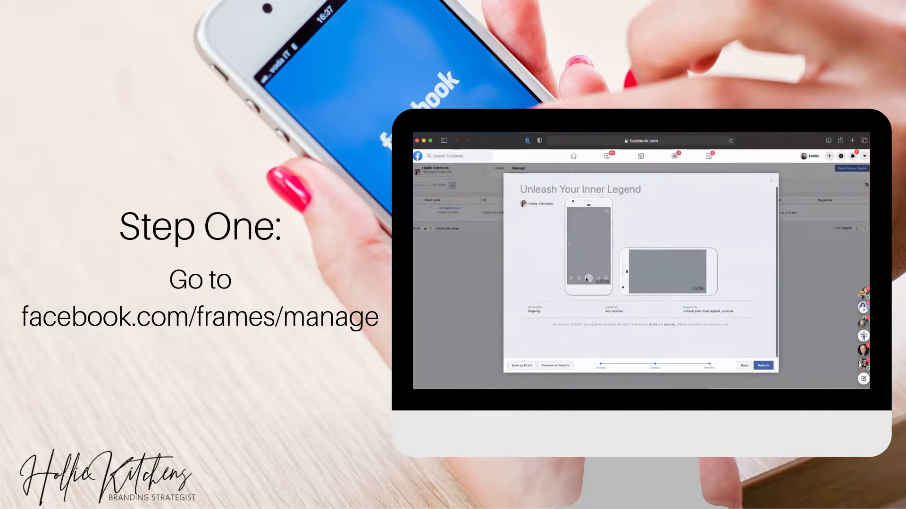
click(762, 365)
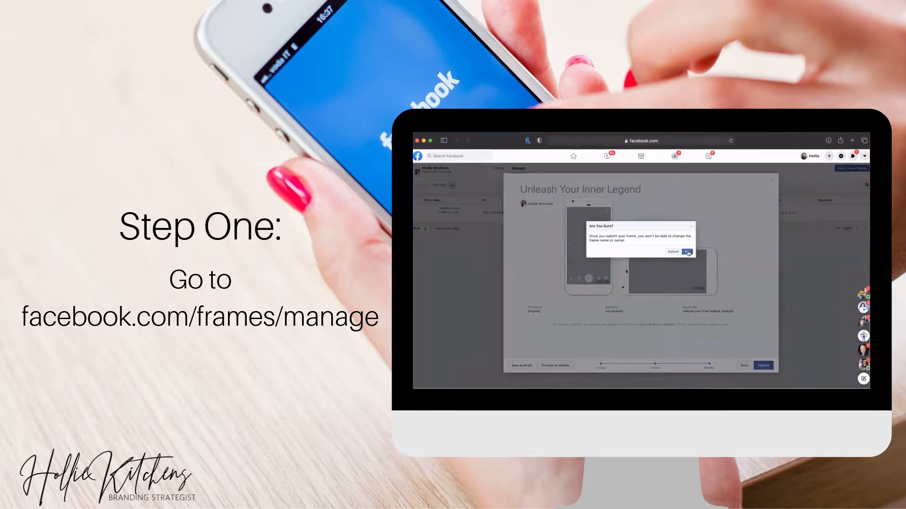
click(687, 252)
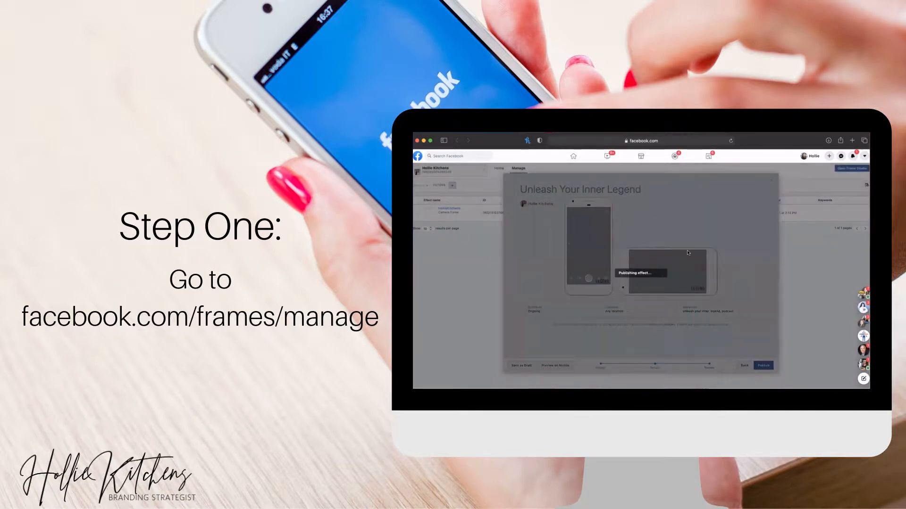